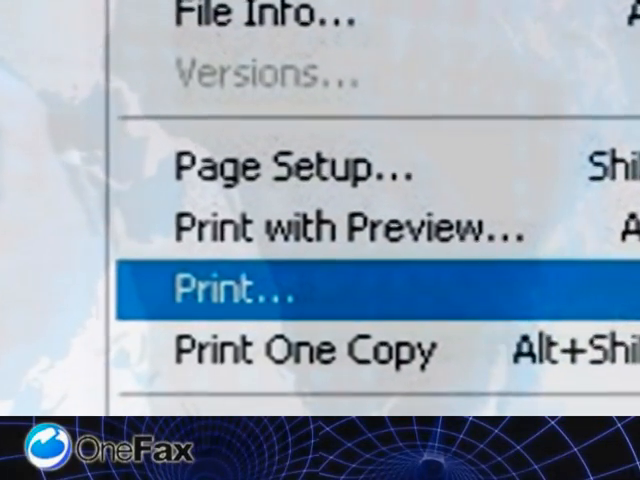
# Step: Choose Print from the File menu for the open document
pyautogui.click(230, 290)
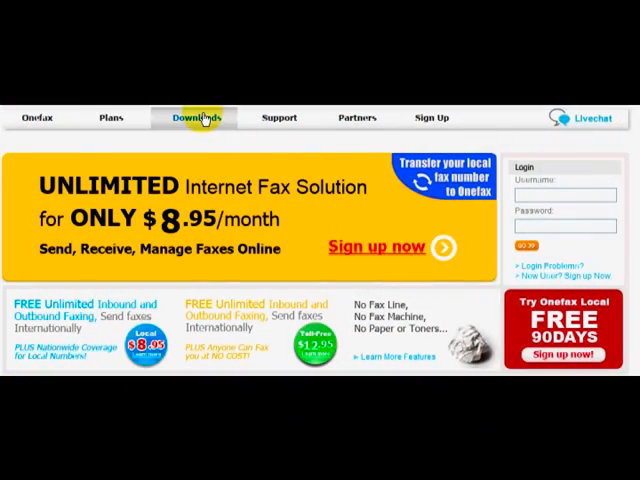
# Step: Download the Fax printer driver from the Downloads page and save it to the project folder
pyautogui.click(195, 117)
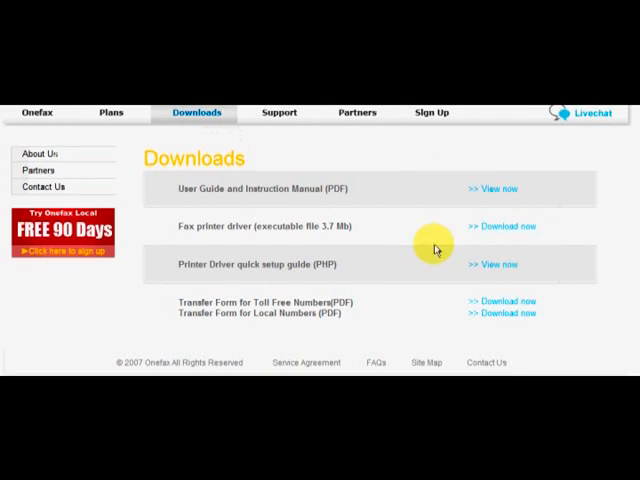
pyautogui.moveTo(492, 232)
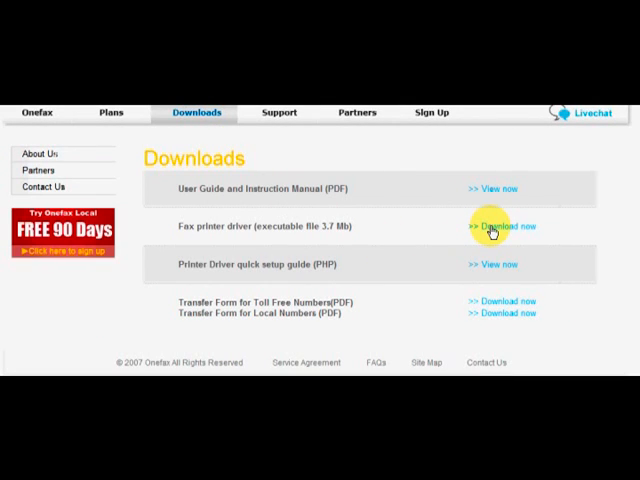
pyautogui.click(501, 225)
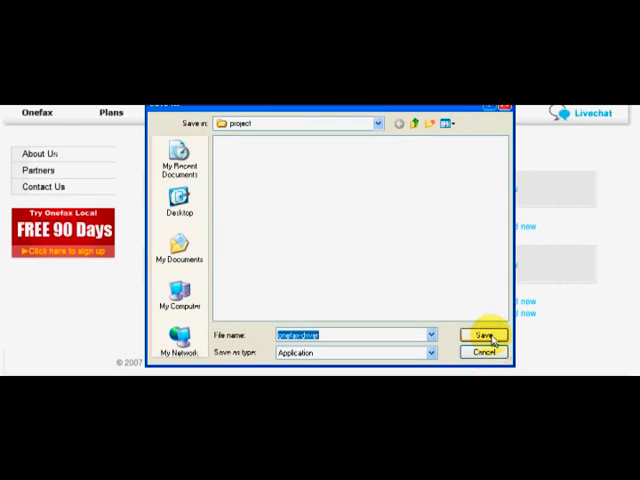
pyautogui.click(484, 334)
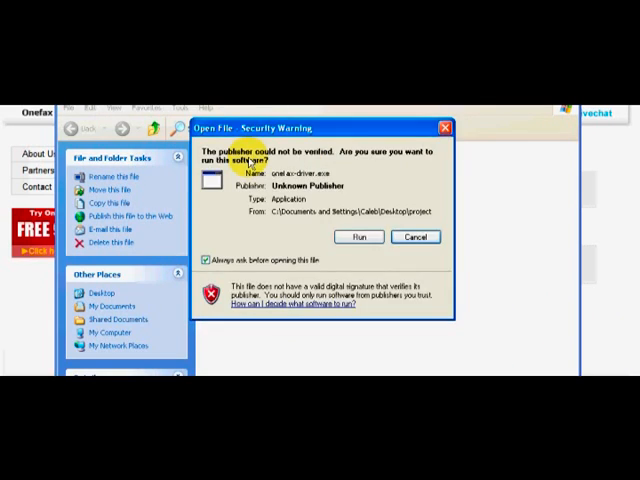
# Step: Run the installer, accept the licence, keep the user and abc company details, and start installation
pyautogui.click(358, 237)
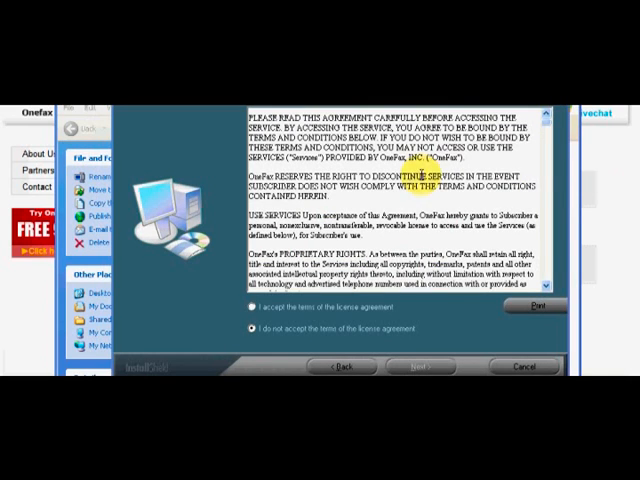
pyautogui.click(249, 307)
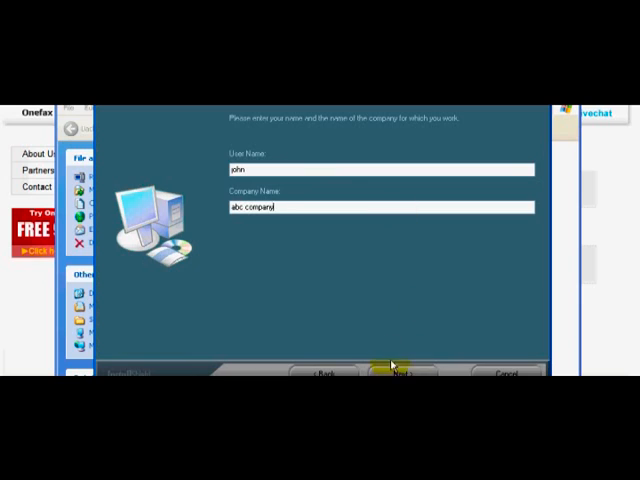
pyautogui.click(390, 372)
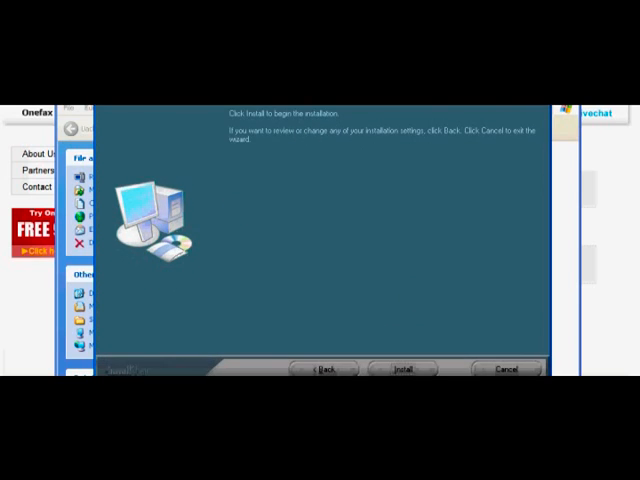
pyautogui.click(402, 369)
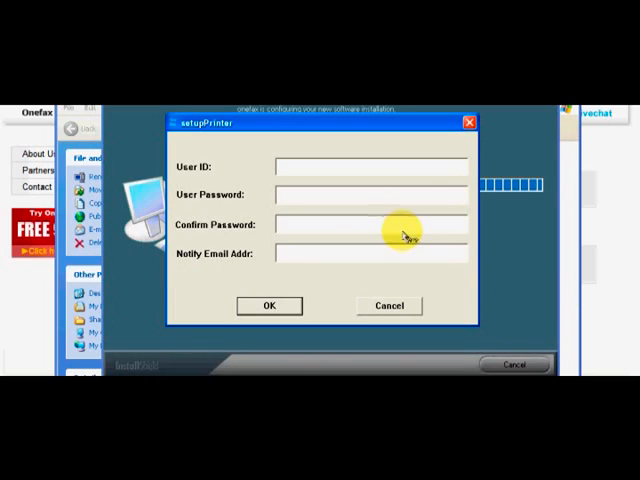
pyautogui.moveTo(320, 172)
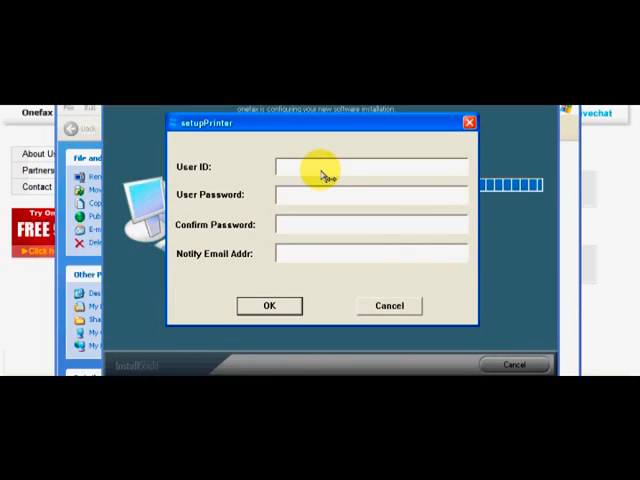
# Step: Set the printer's user ID 'john', its password, and notify email 'john@ema', then confirm
pyautogui.write('john')
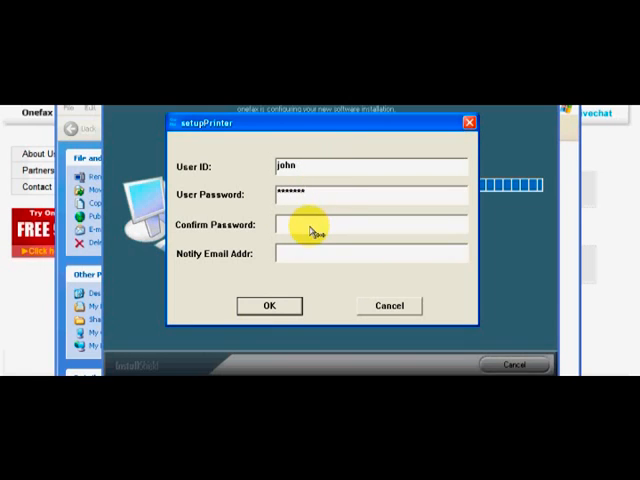
pyautogui.write('••••••')
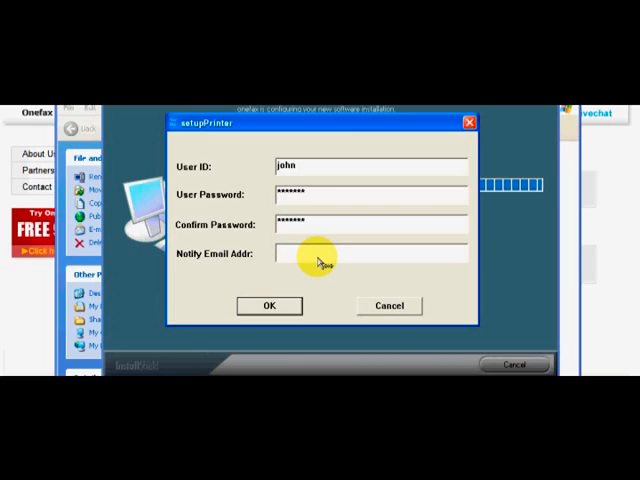
pyautogui.write('john@email.com')
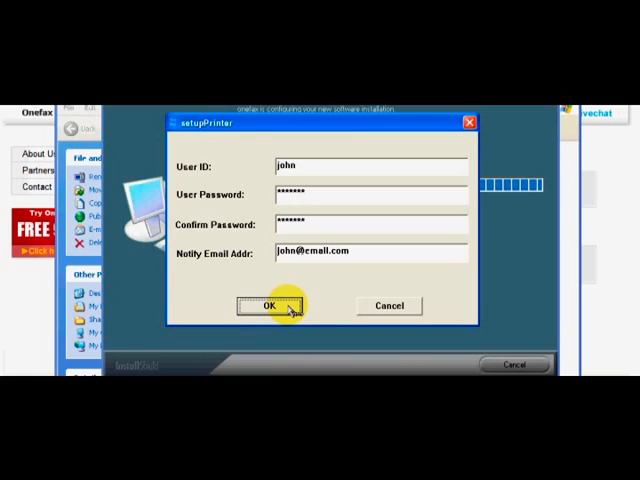
pyautogui.click(263, 305)
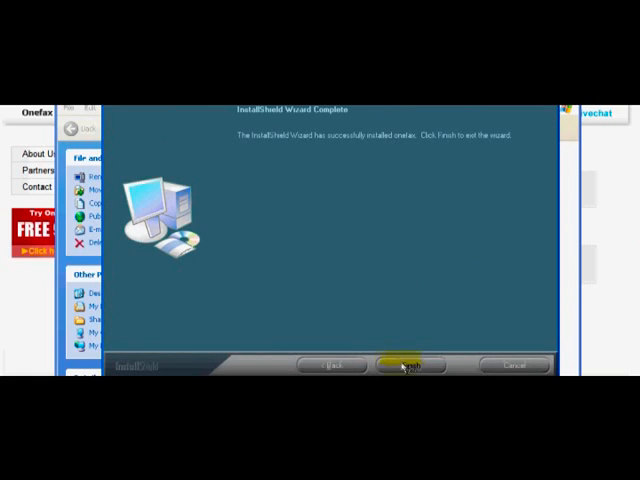